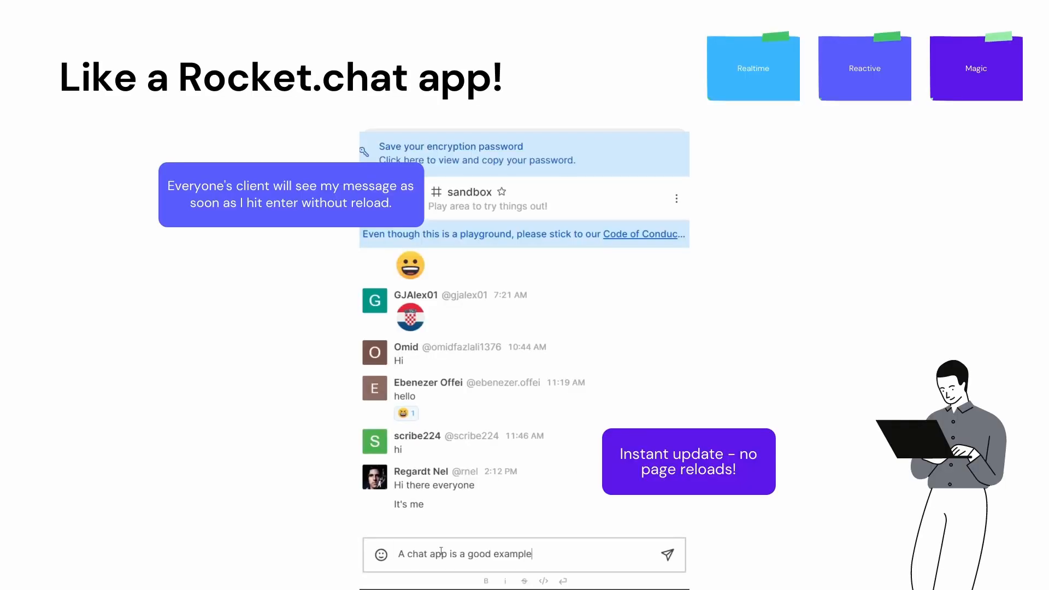
type(". Everyone")
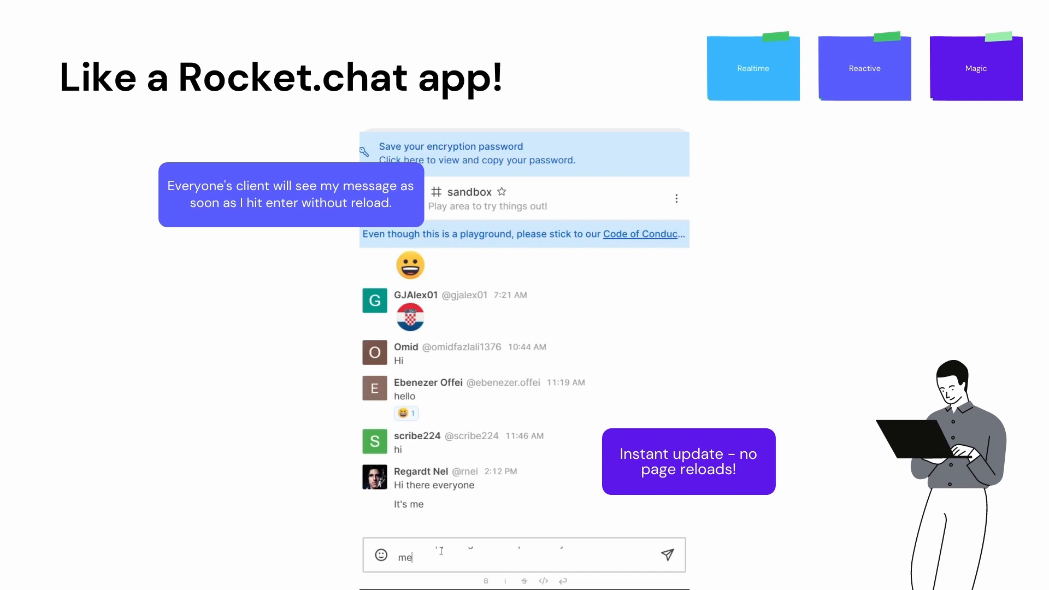
type("A chat app is a good example.  Everyone will see this message as soon as")
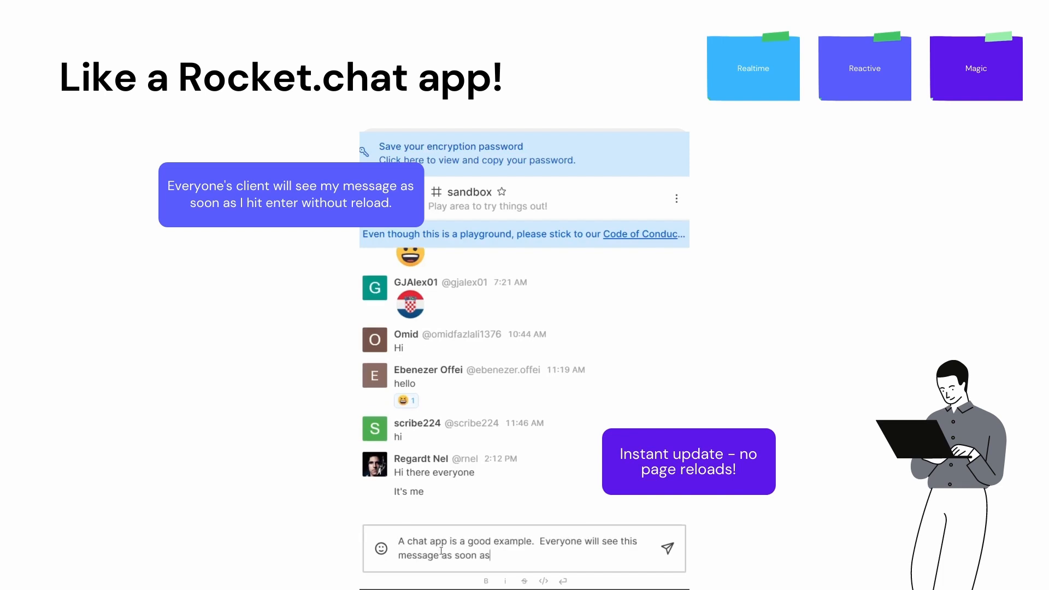
type("I hit Enter")
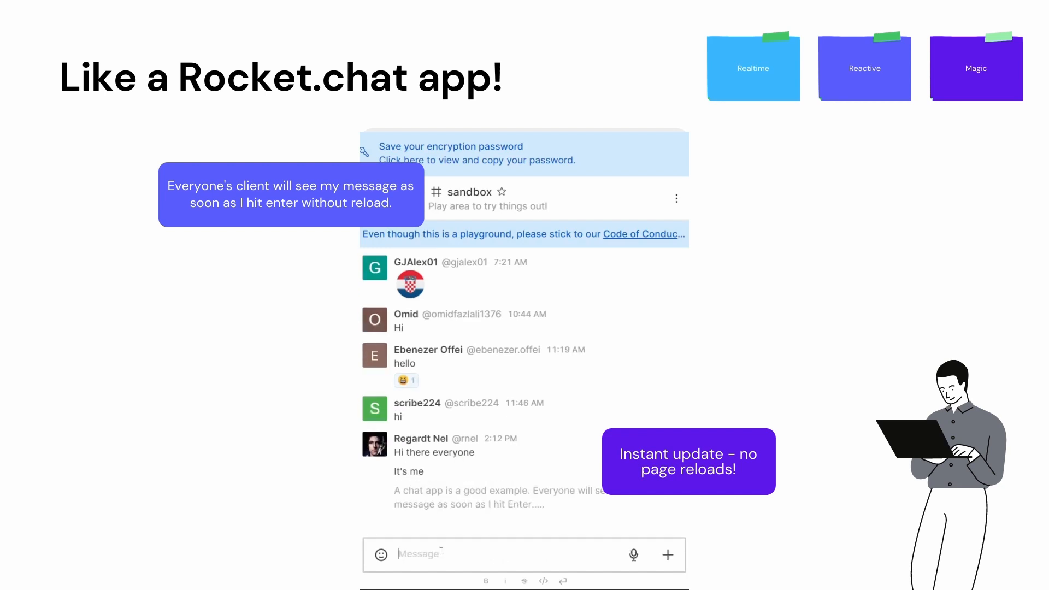
mouse_move(505, 333)
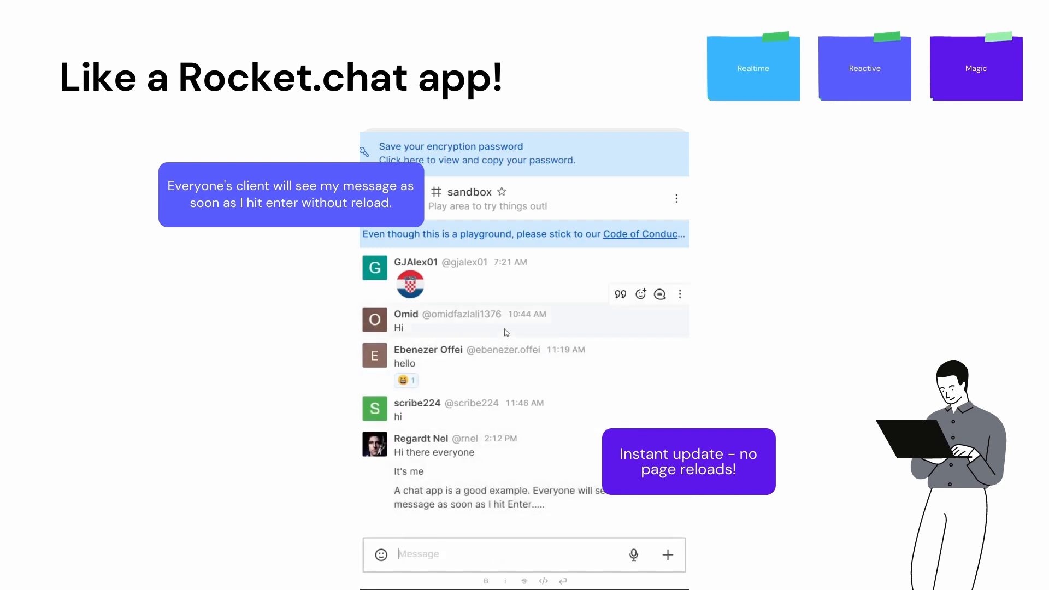